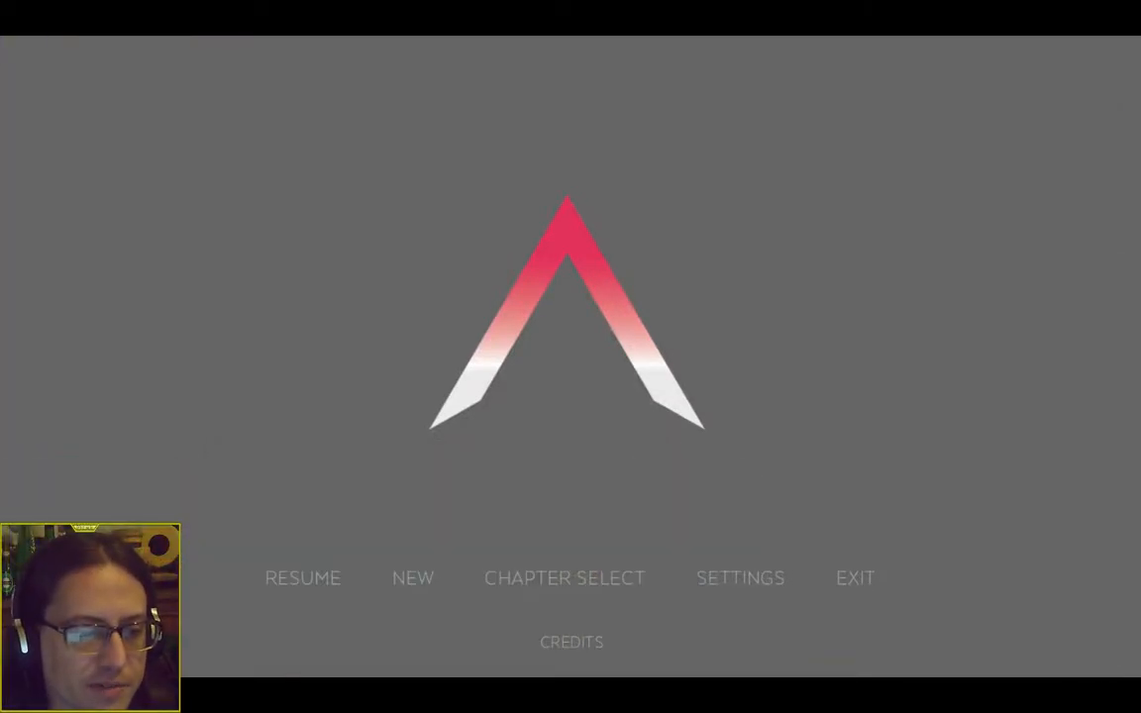
- Check the chapter list, return to the title menu and continue from the last save
left_click(562, 578)
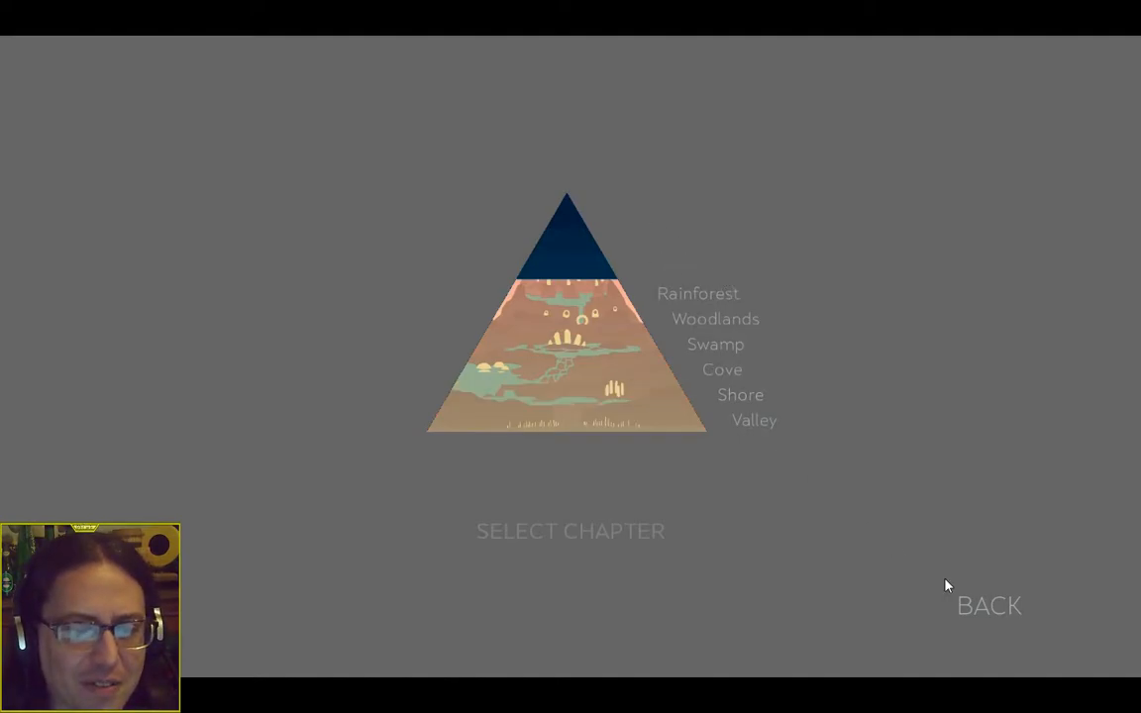
left_click(988, 606)
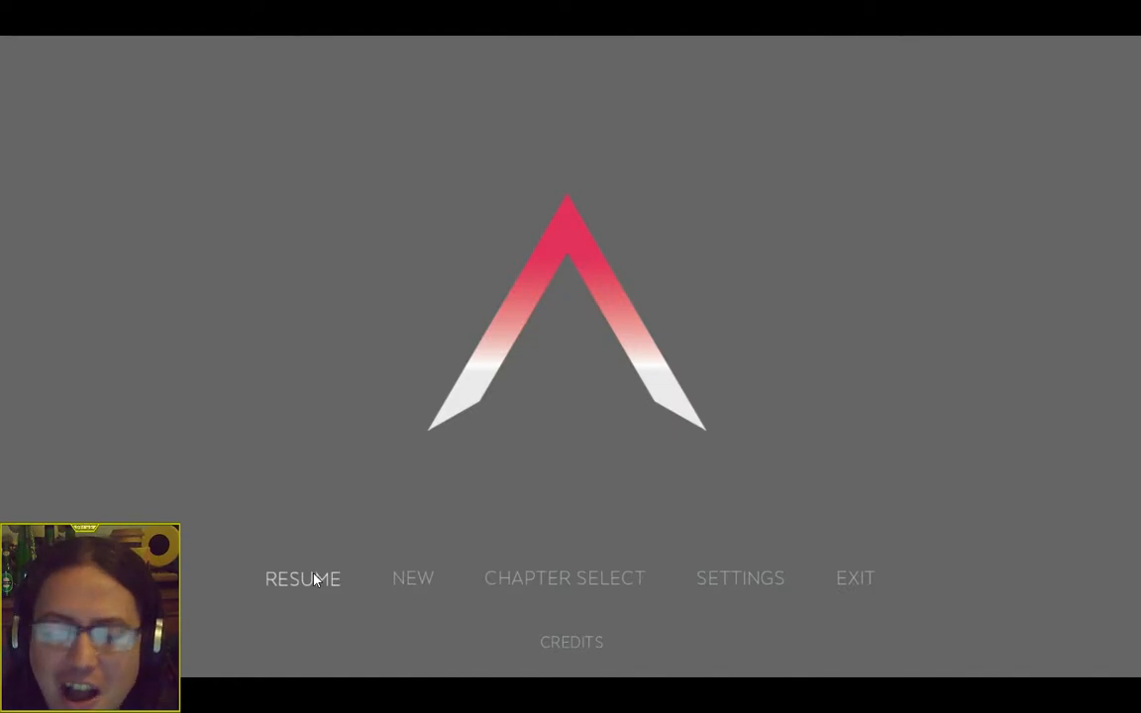
left_click(301, 578)
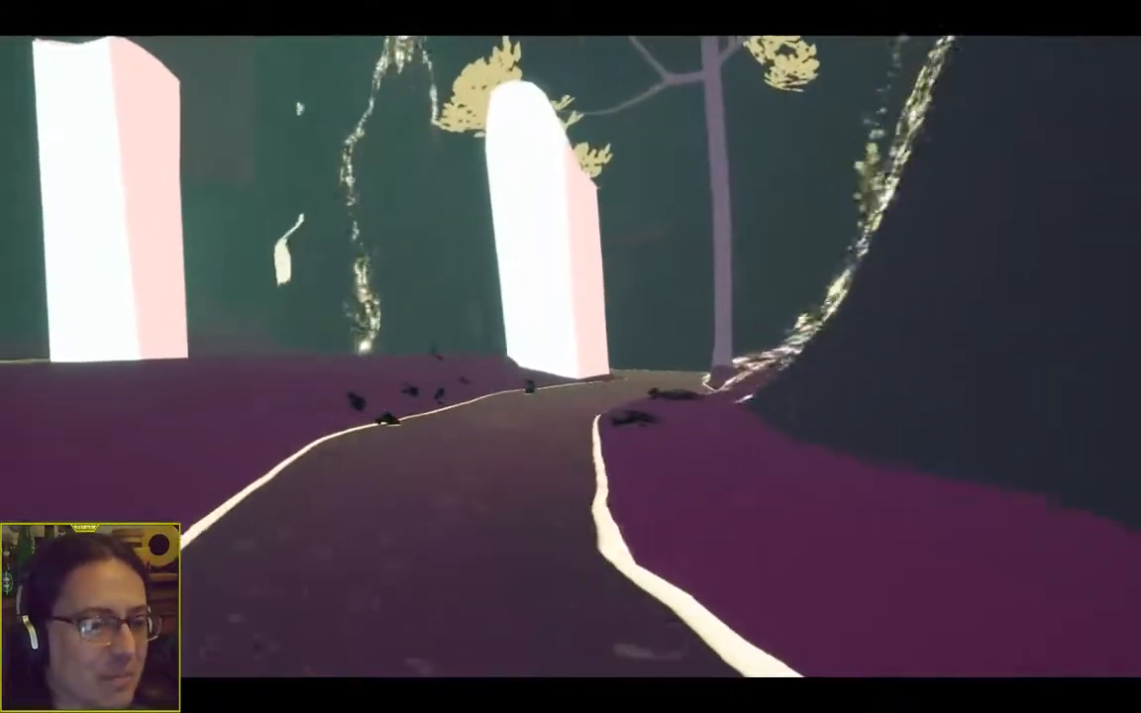
mouse_move(571, 356)
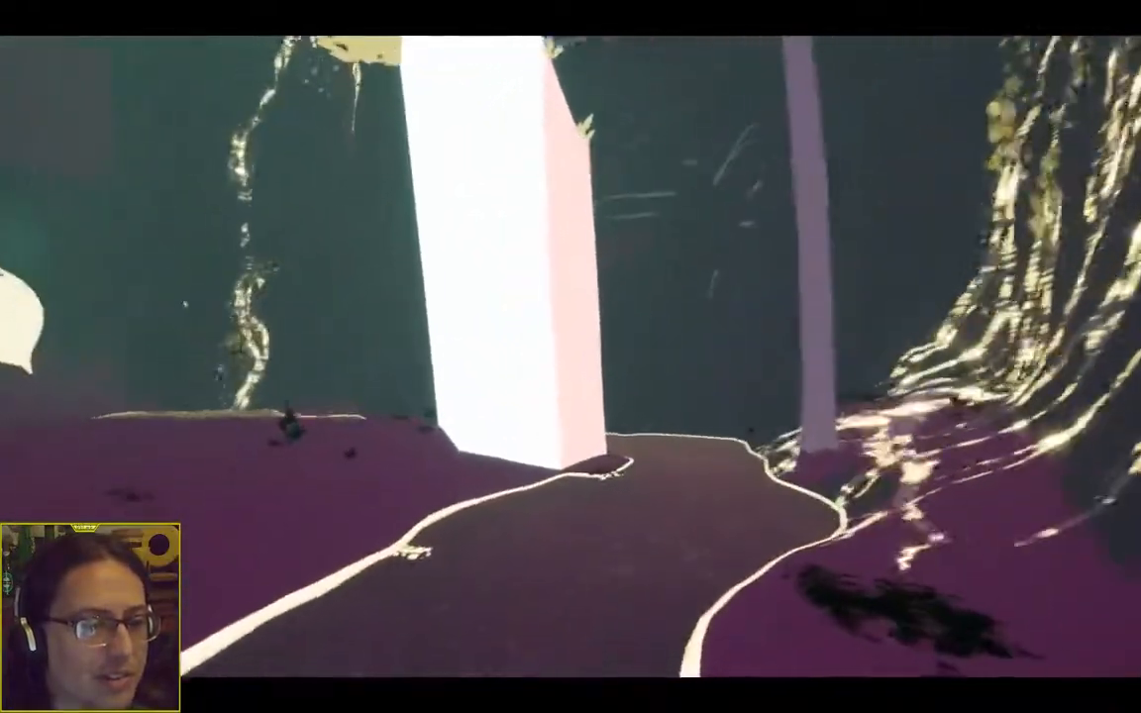